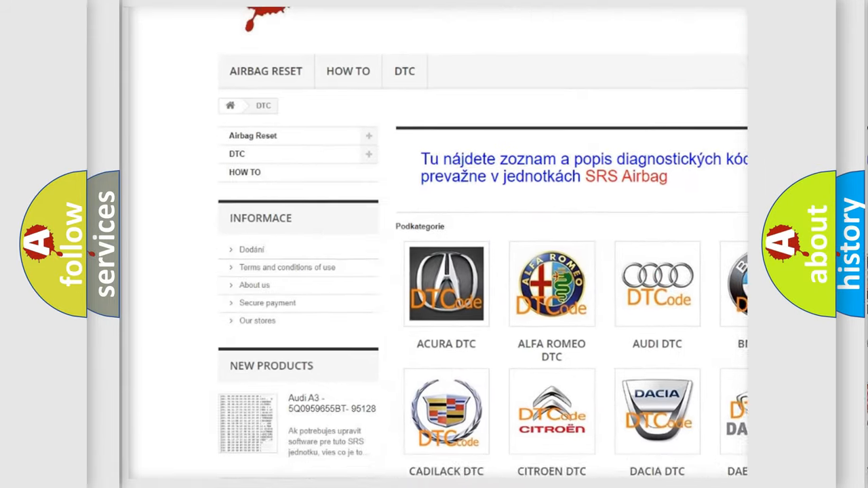
pyautogui.scroll(-3)
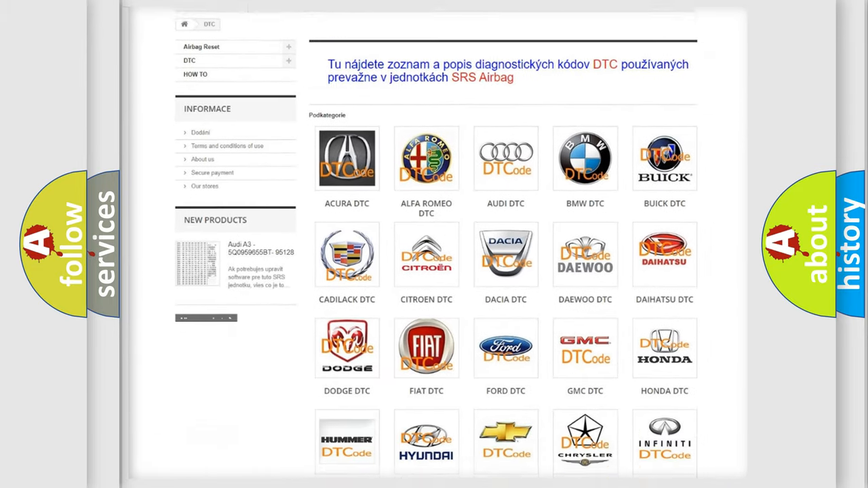
pyautogui.scroll(-3)
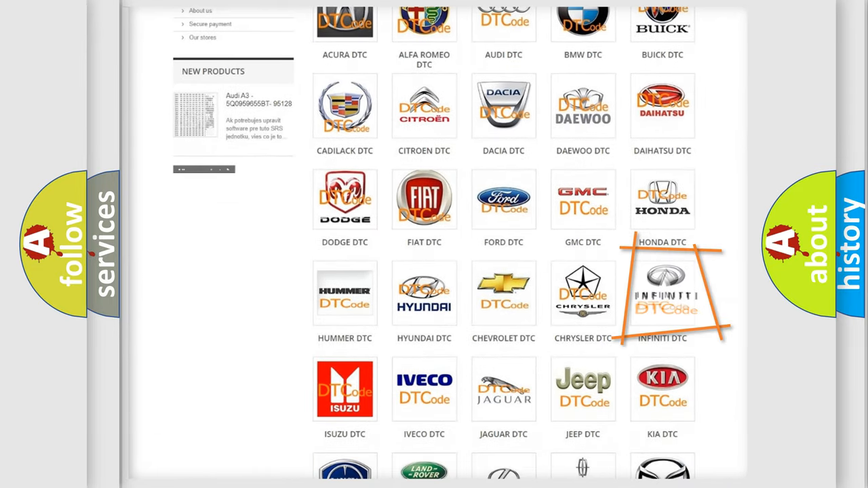